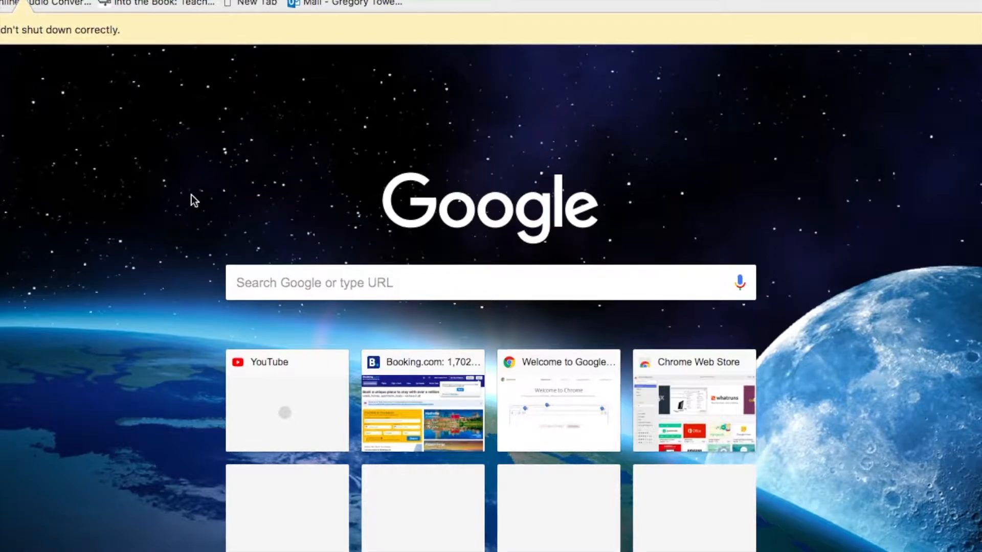
mouse_move(267, 209)
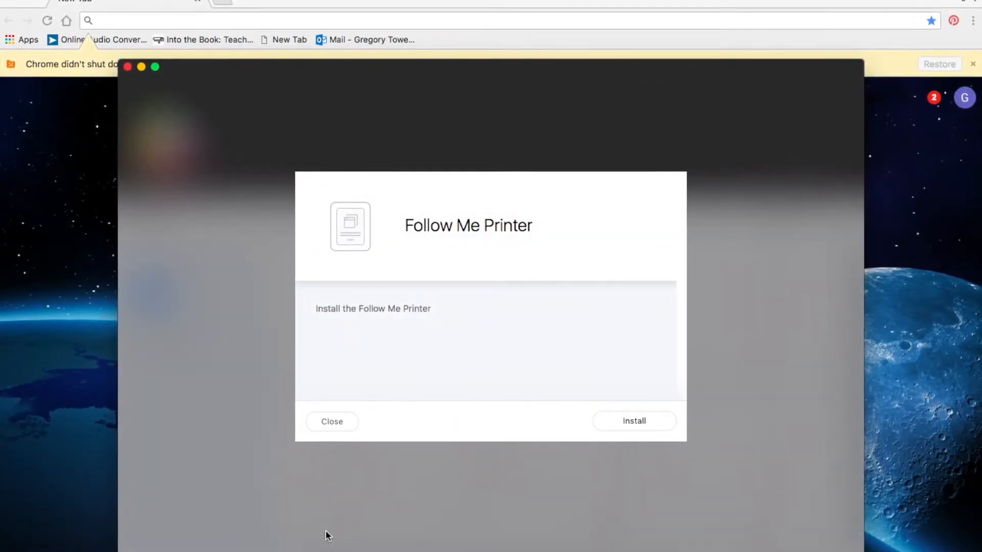
- Install Follow Me Printer, wait for Reinstall to show, and close the installer window
left_click(633, 420)
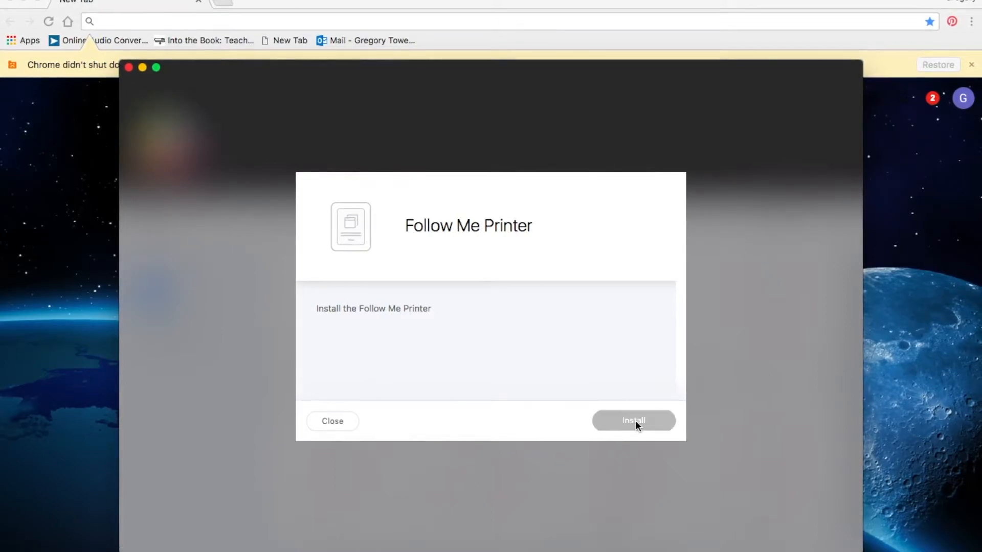
left_click(632, 421)
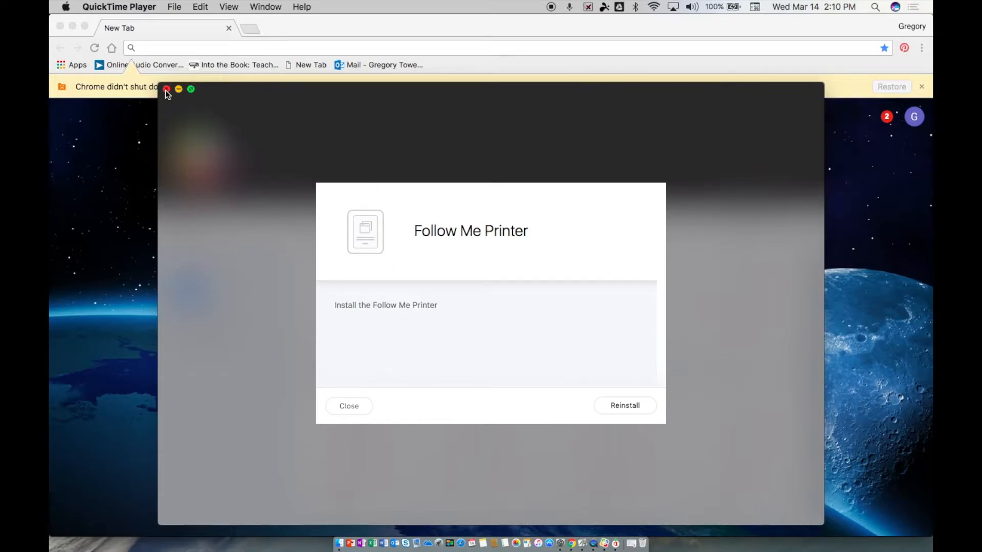
left_click(348, 406)
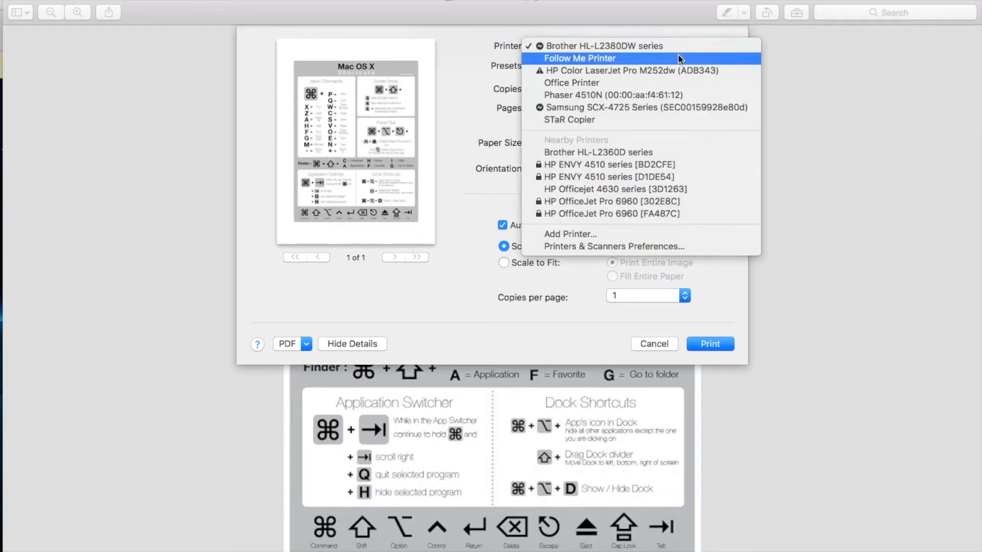
- Send the Mac OS X Shortcuts sheet to Follow Me Printer from the Print dialog
left_click(581, 58)
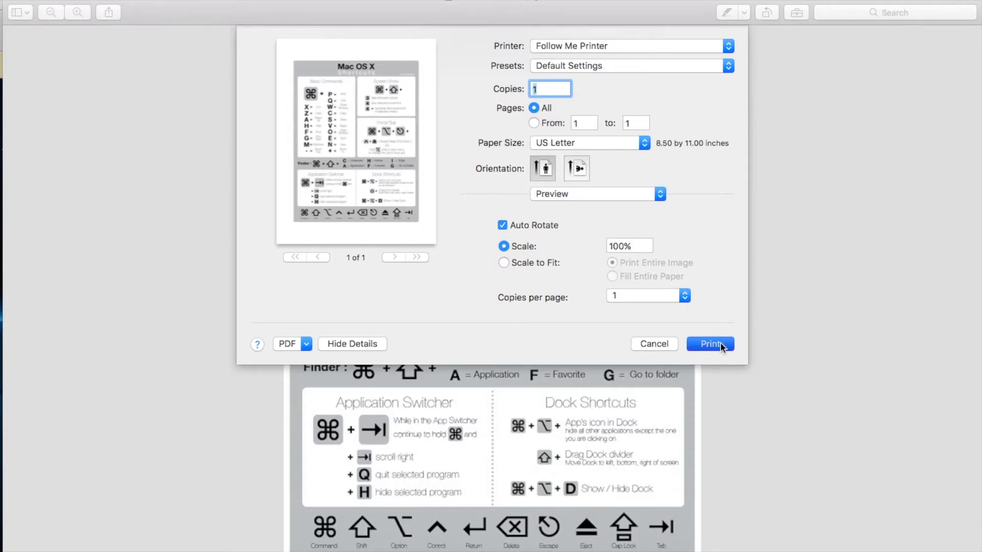
left_click(710, 344)
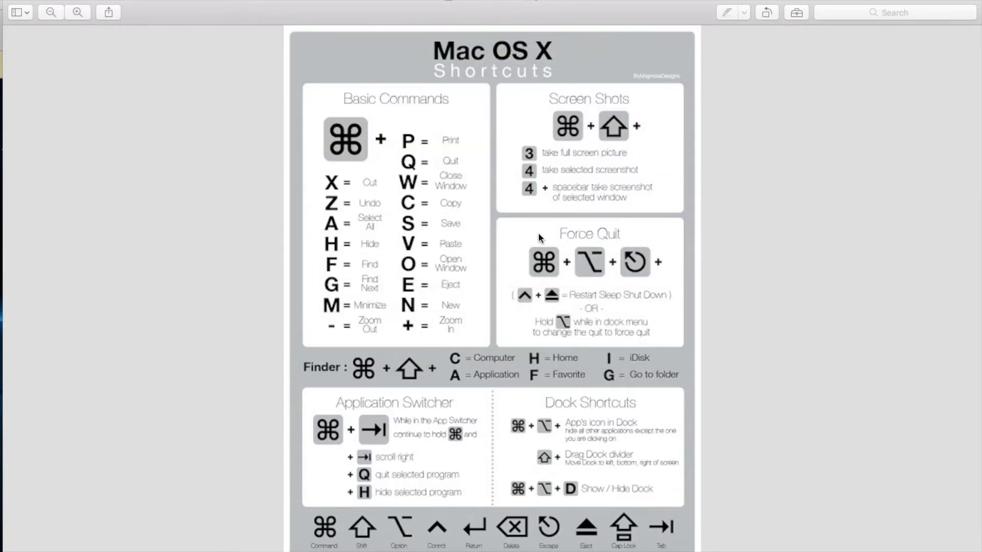
mouse_move(60, 34)
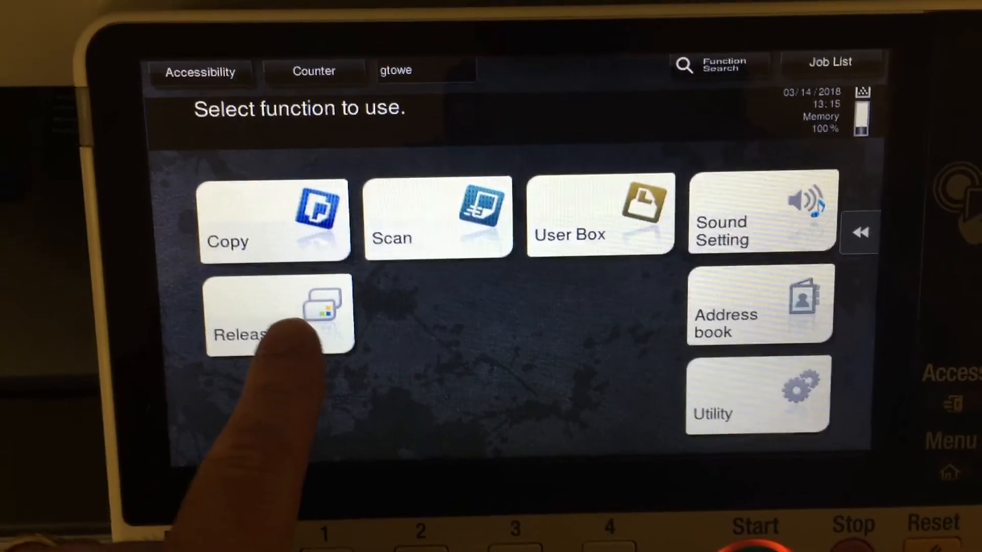
- Select the mac_shortcuts 1.jpg job in the Release Station list and start printing it
left_click(278, 316)
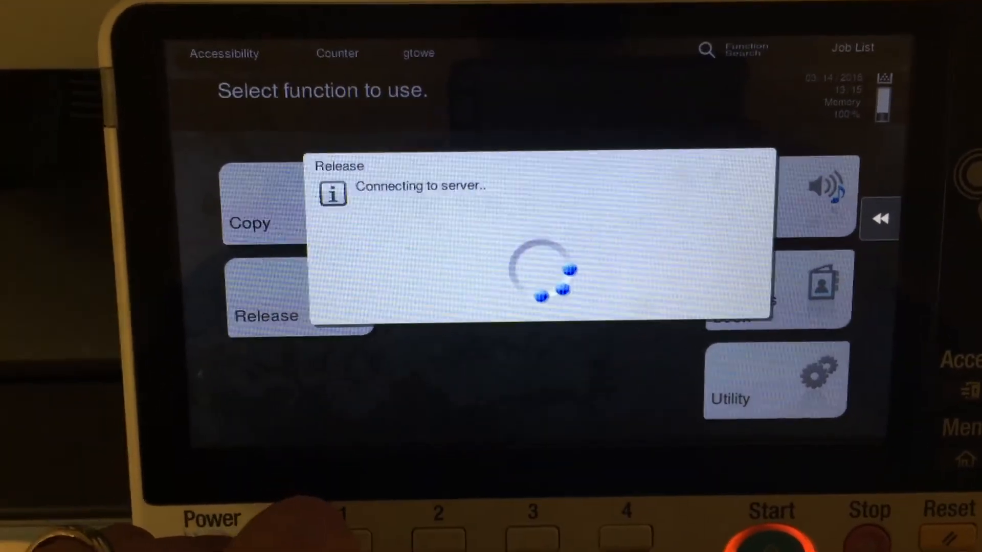
left_click(266, 316)
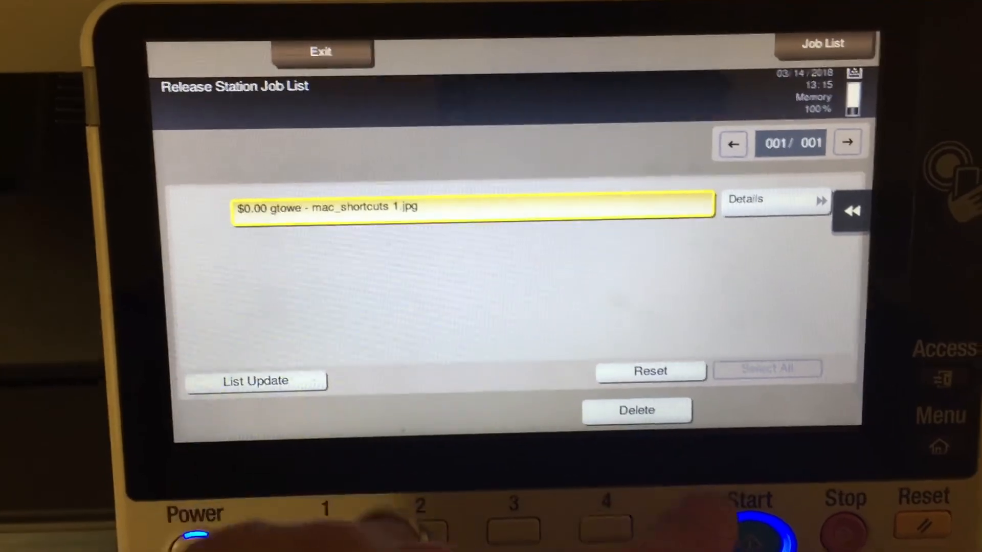
left_click(748, 528)
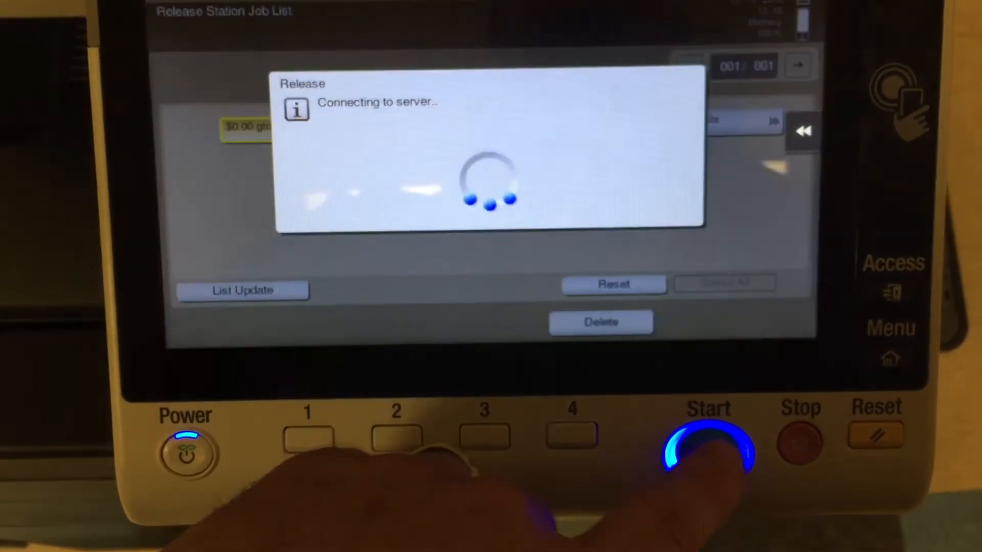
left_click(707, 445)
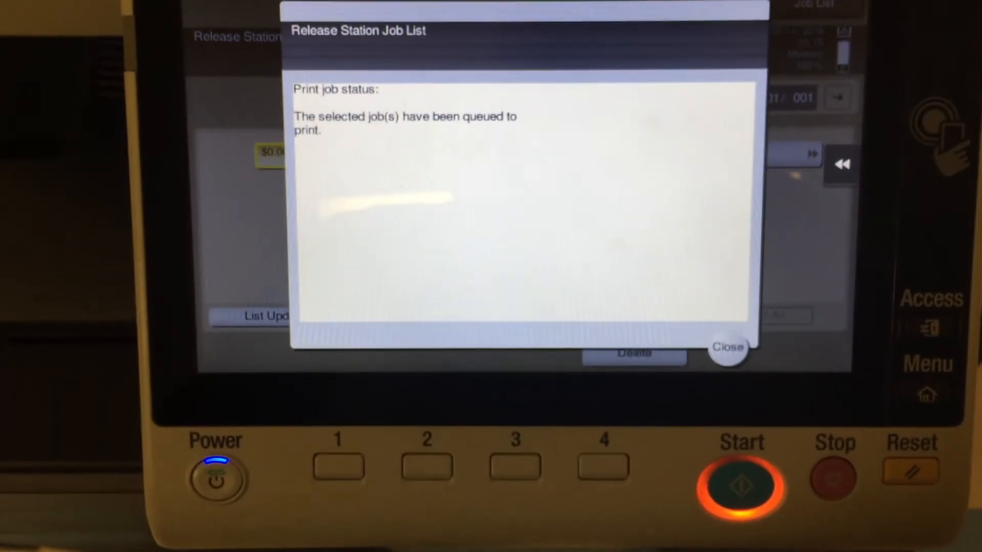